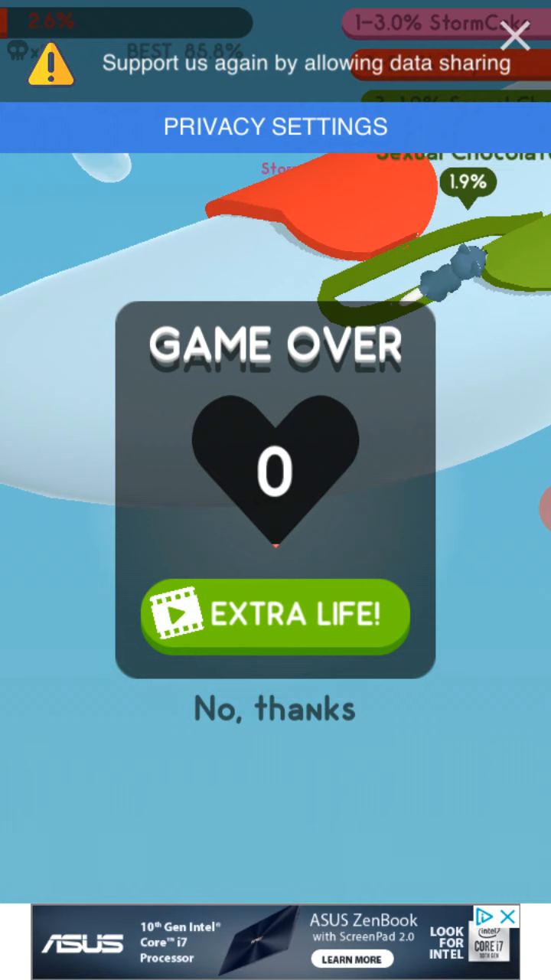
# Step: Decline the extra life, move past the 0.0% result and play the next round to game over
pyautogui.click(275, 708)
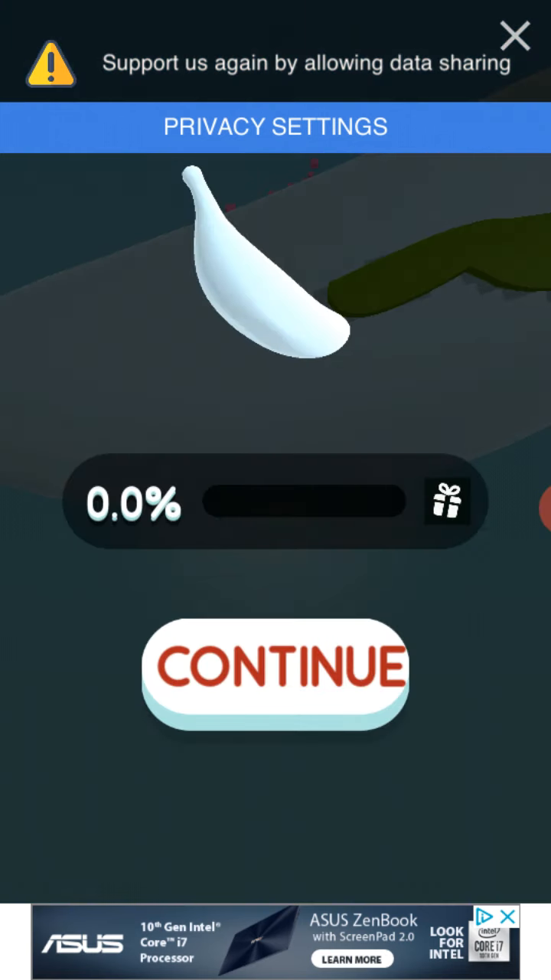
pyautogui.click(276, 667)
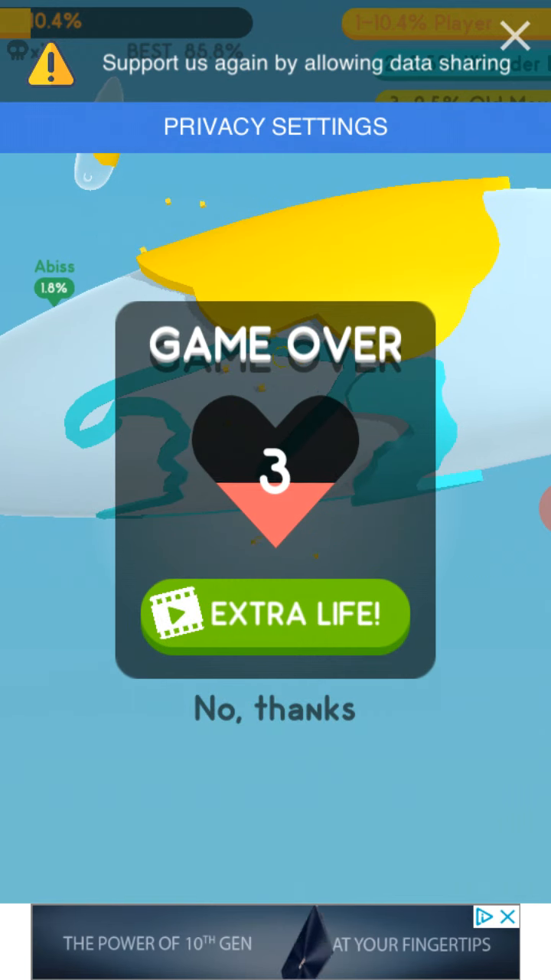
# Step: Decline the extra life and start a fresh banana-planet round that ends at game over near 9.7%
pyautogui.click(276, 708)
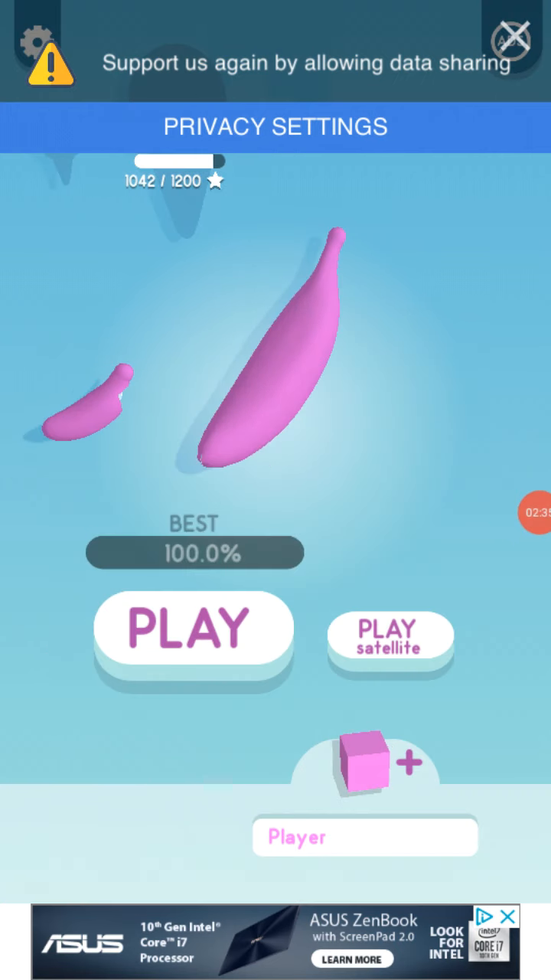
pyautogui.click(193, 628)
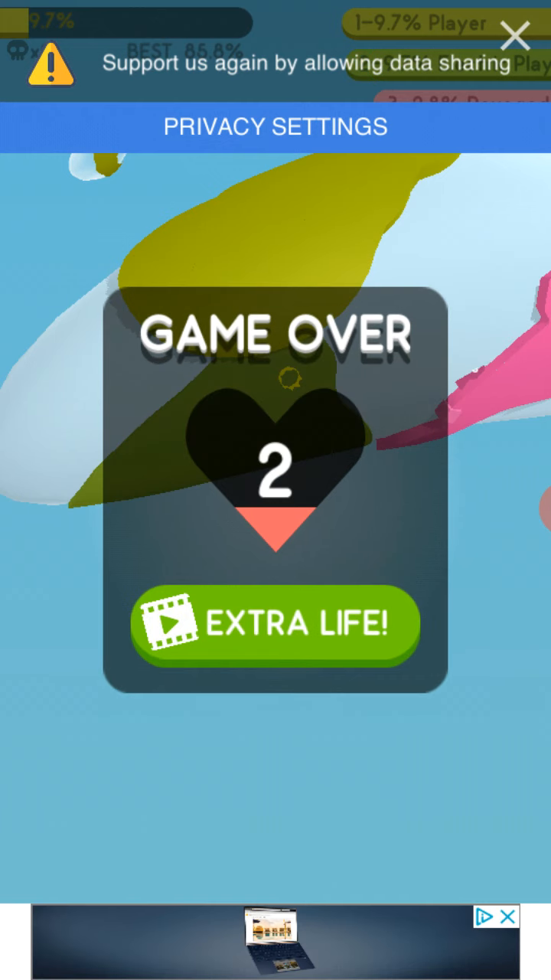
# Step: Leave the game-over panel and launch another banana-planet round leading into a video ad
pyautogui.click(275, 622)
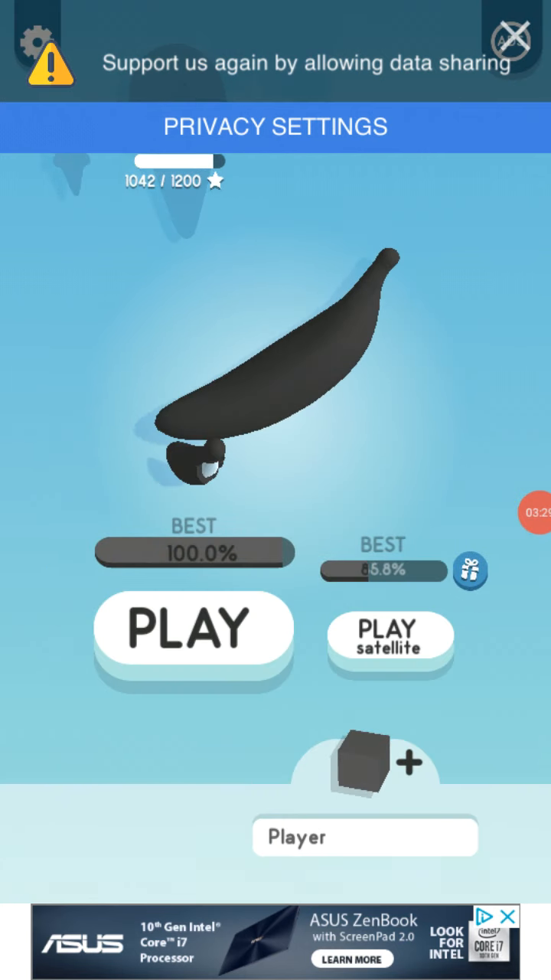
pyautogui.click(192, 627)
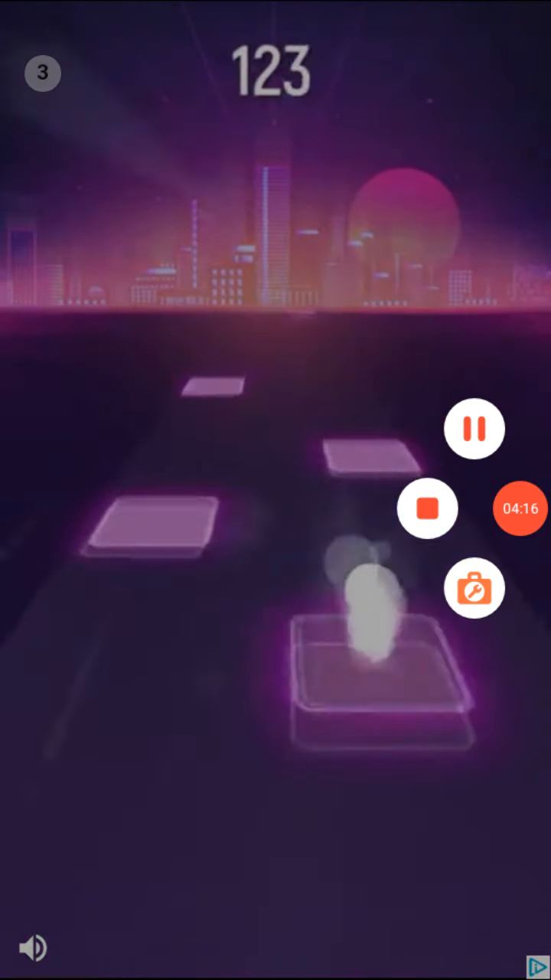
# Step: Exit the ad and return to the menu showing the grey banana world at 1042 / 1200 stars
pyautogui.click(427, 509)
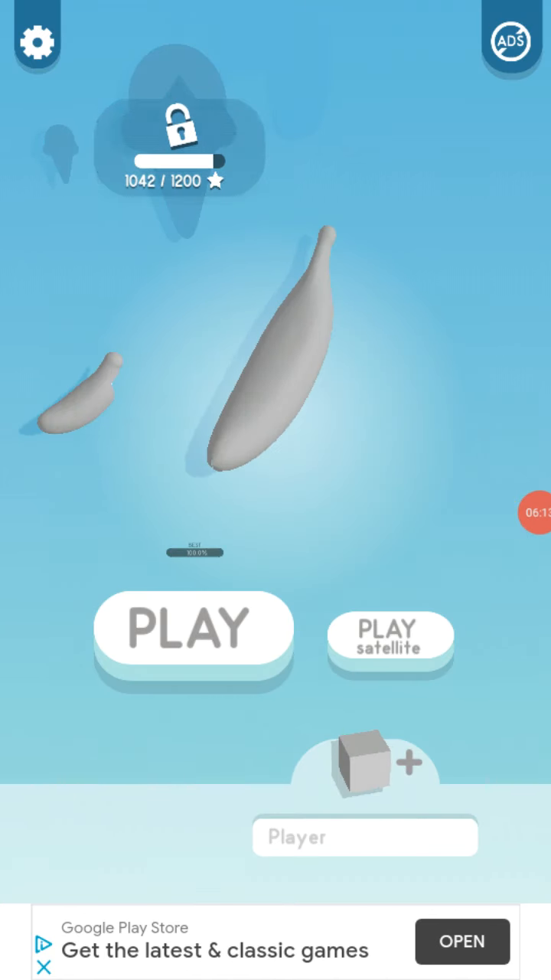
# Step: Play a banana-world round until the new zone shape unlock popup appears
pyautogui.click(193, 627)
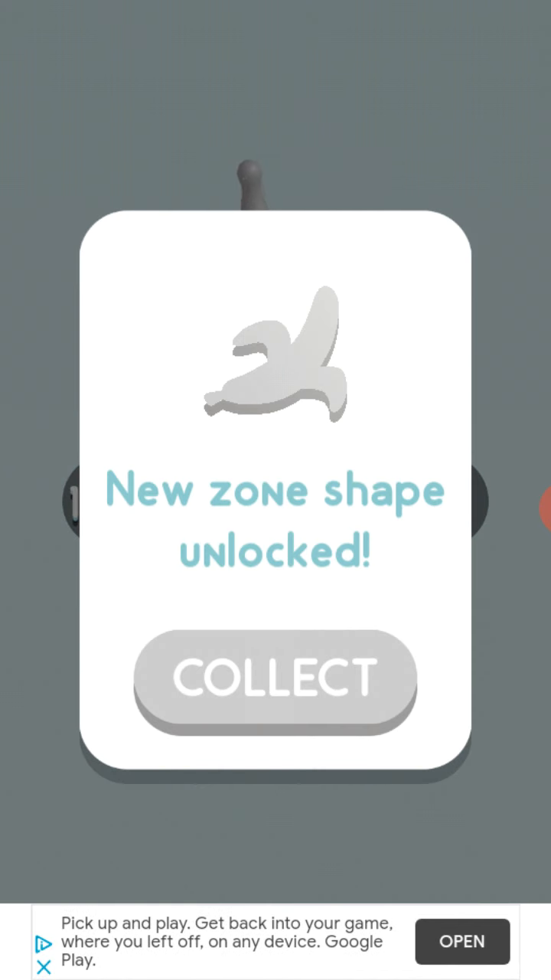
# Step: Collect the banana zone shape and penguin skin, pass the 100.0% result and expand game options
pyautogui.click(276, 679)
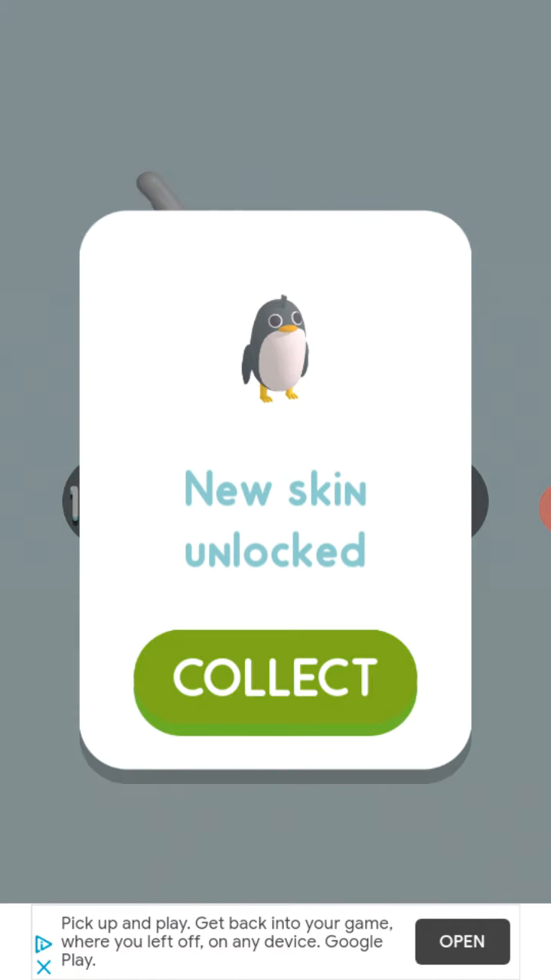
pyautogui.click(275, 679)
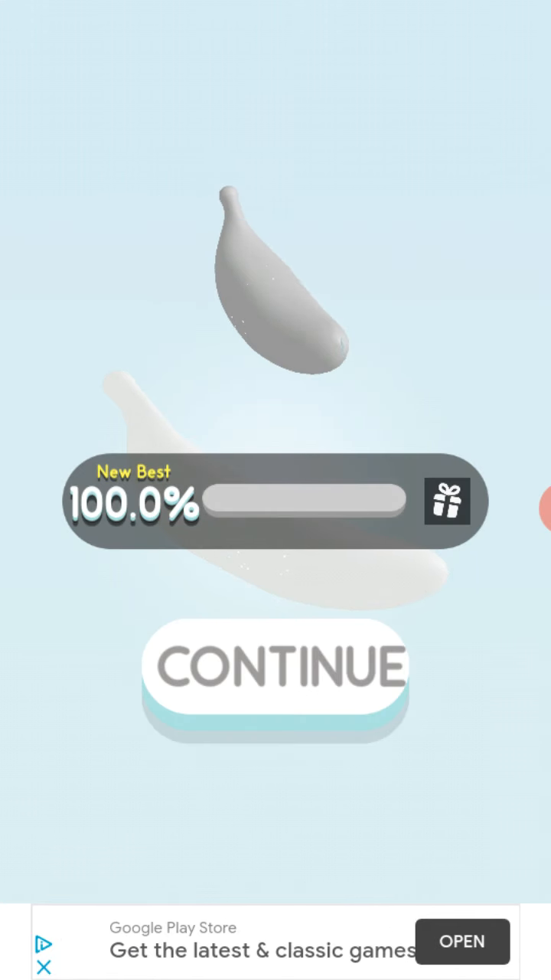
pyautogui.click(276, 672)
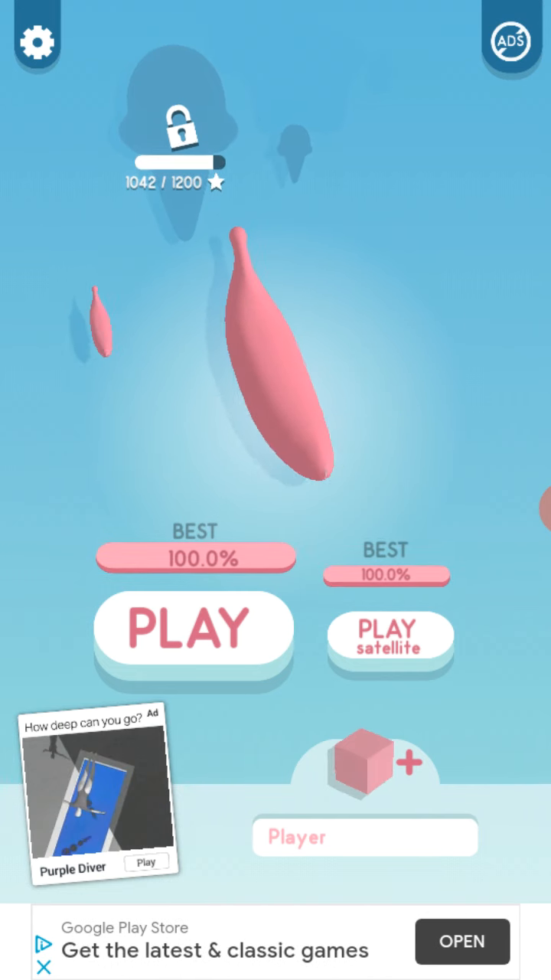
pyautogui.click(37, 40)
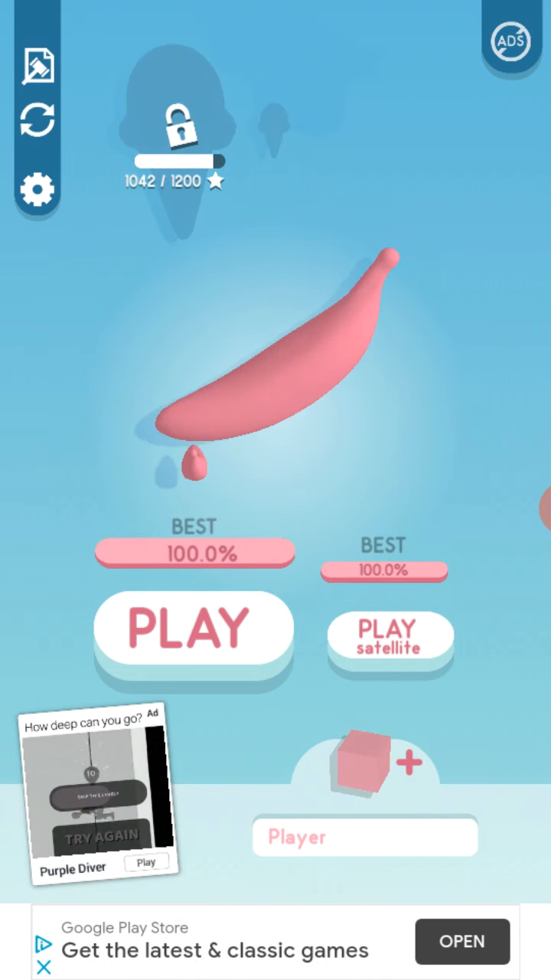